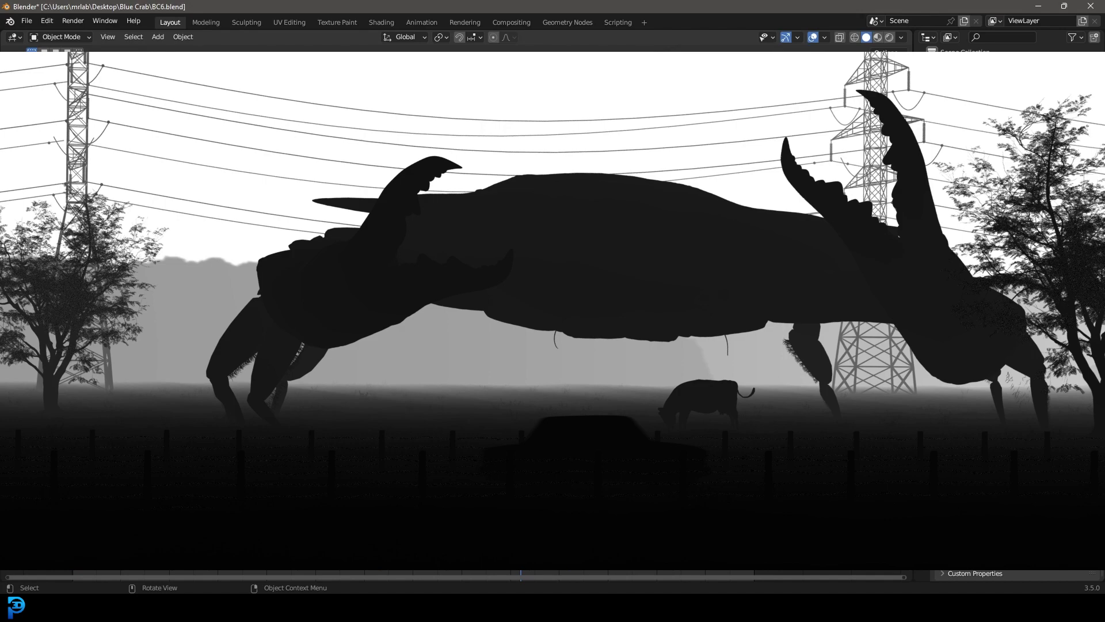
Exit the grey mist preview to return to the crab scene.
{"action": "left_click", "coordinate": [879, 37]}
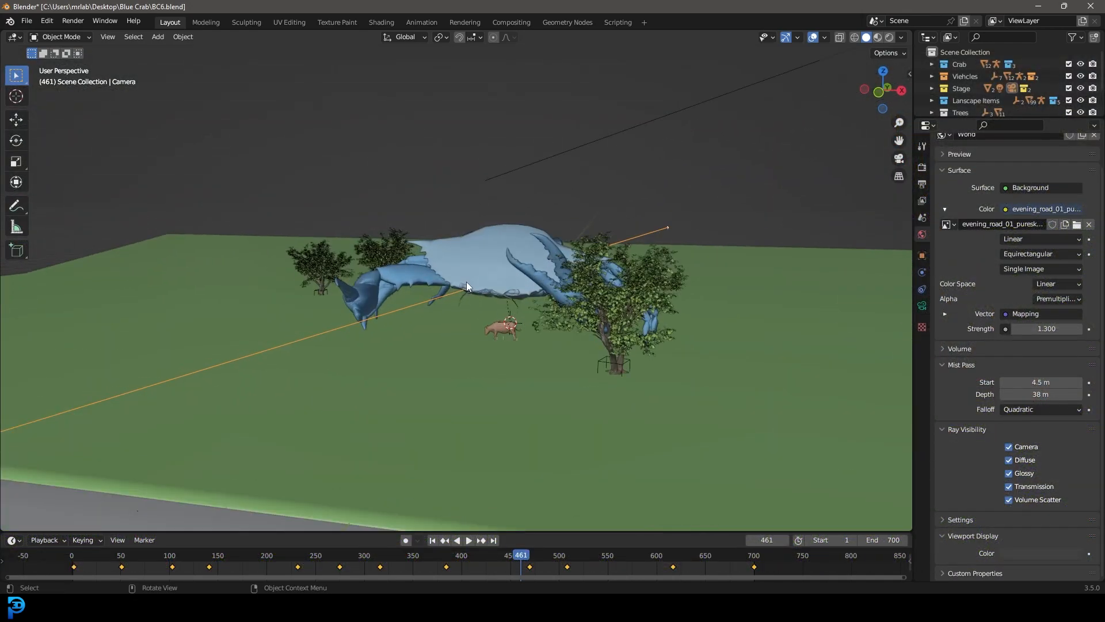
{"action": "mouse_move", "coordinate": [634, 245]}
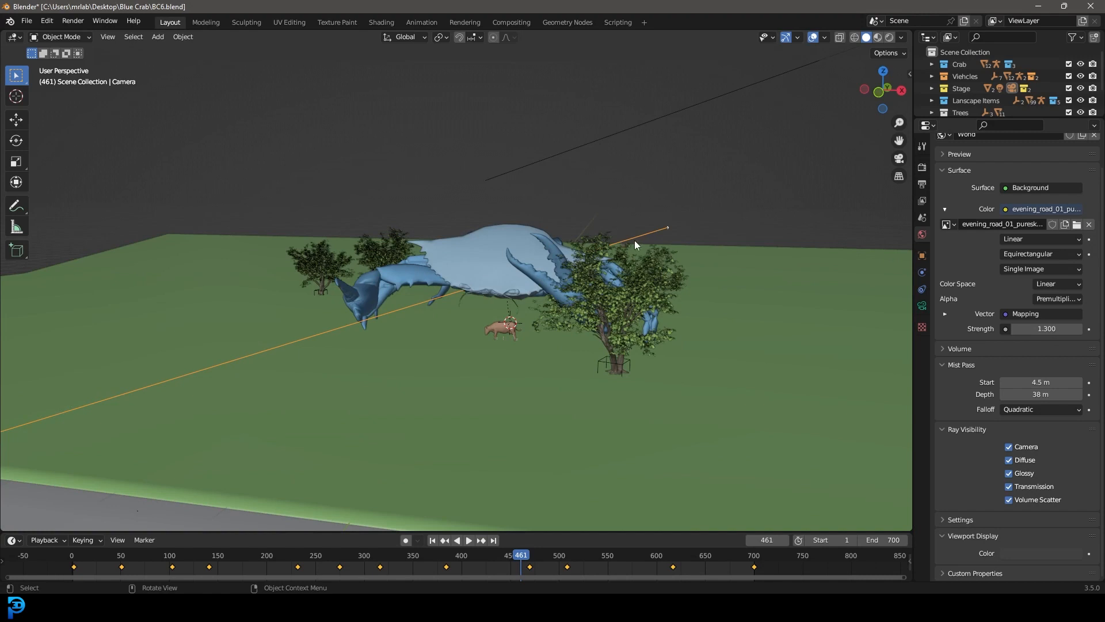
{"action": "mouse_move", "coordinate": [634, 244]}
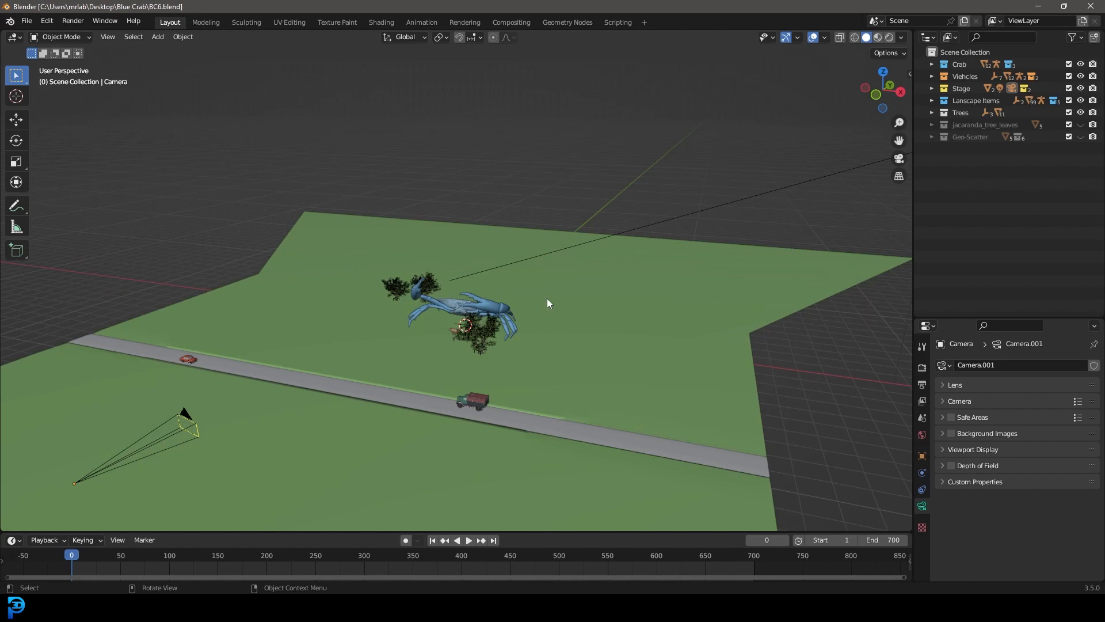
View through the camera and tick Mist under the view layer's Passes > Data.
{"action": "key", "text": "KP_0"}
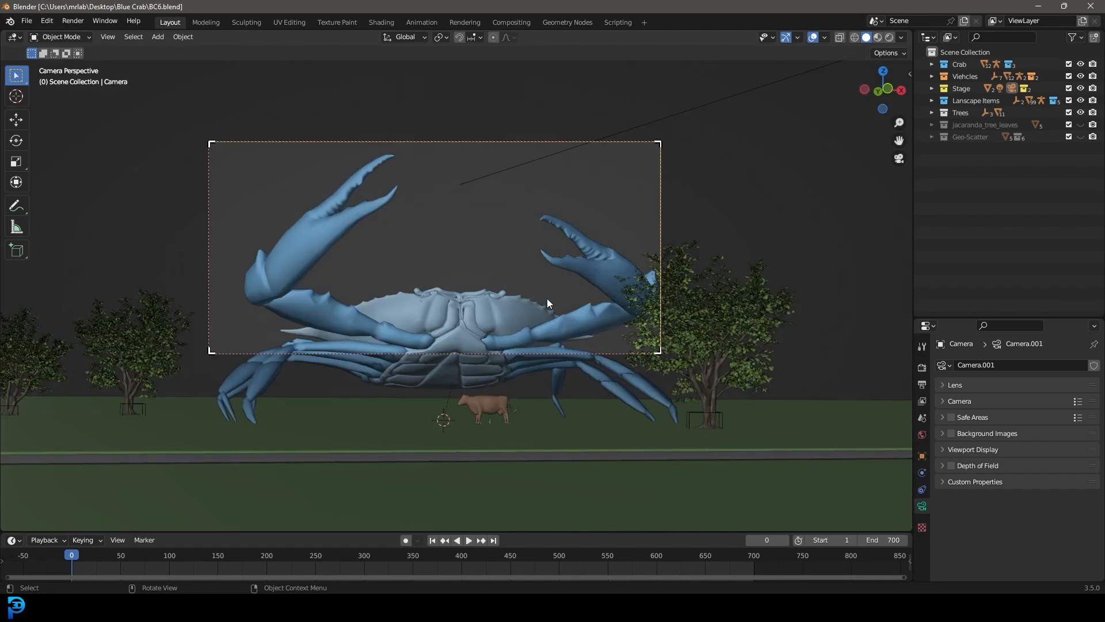
{"action": "mouse_move", "coordinate": [525, 304]}
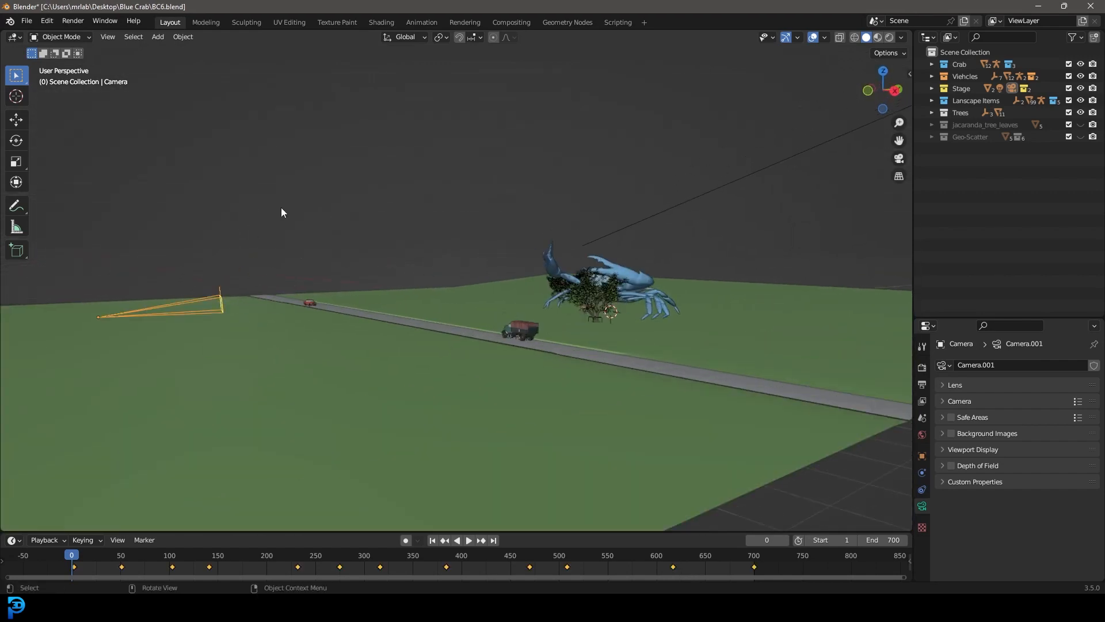
{"action": "mouse_move", "coordinate": [345, 170]}
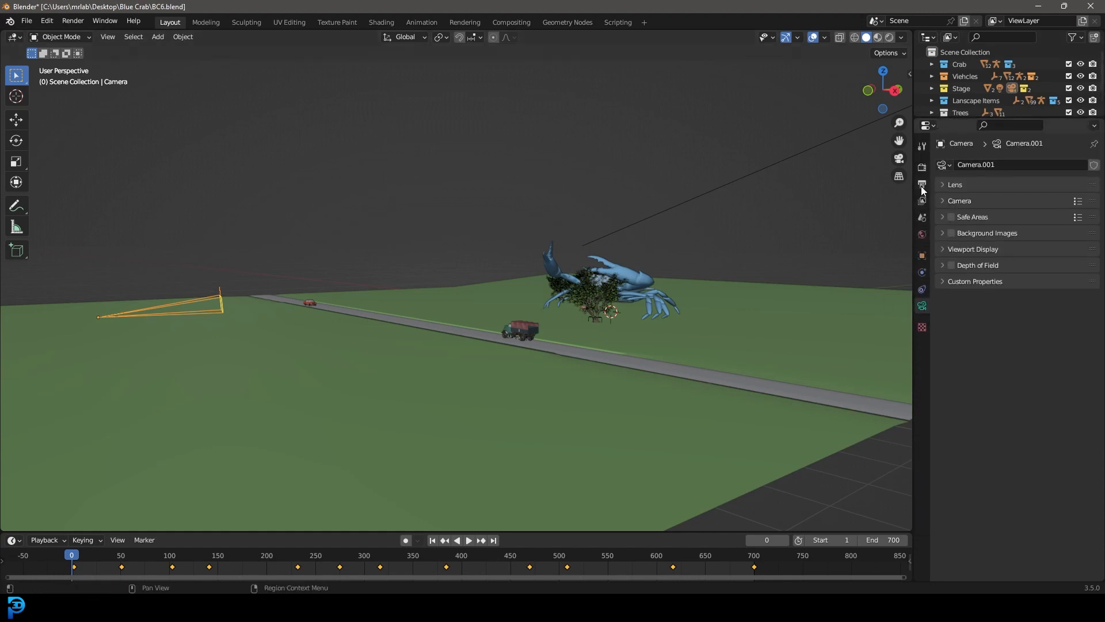
{"action": "mouse_move", "coordinate": [921, 201]}
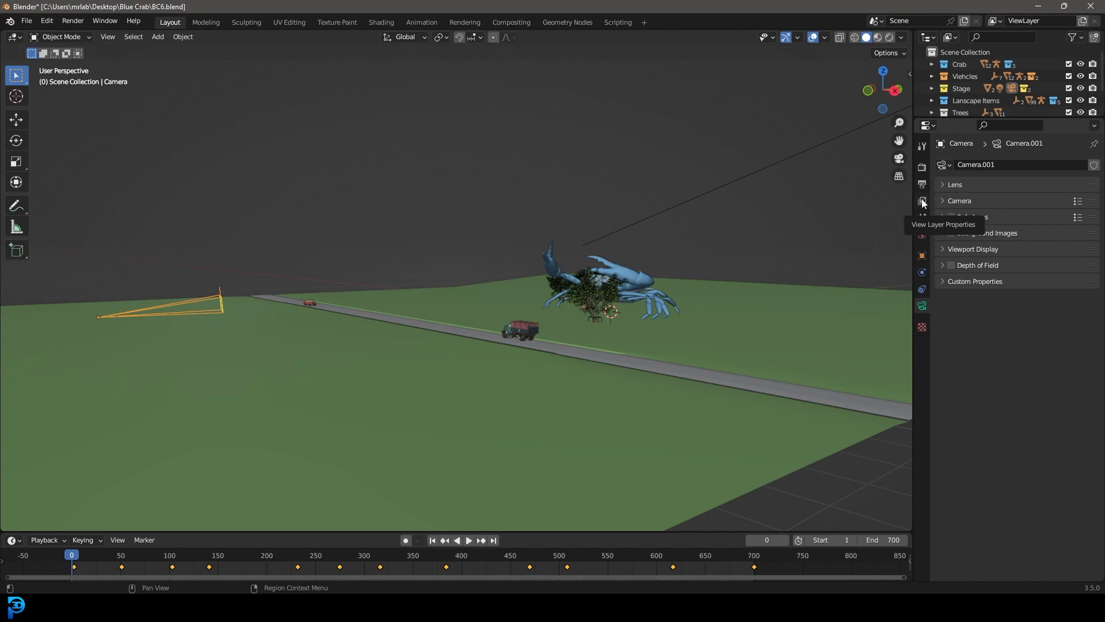
{"action": "left_click", "coordinate": [921, 202]}
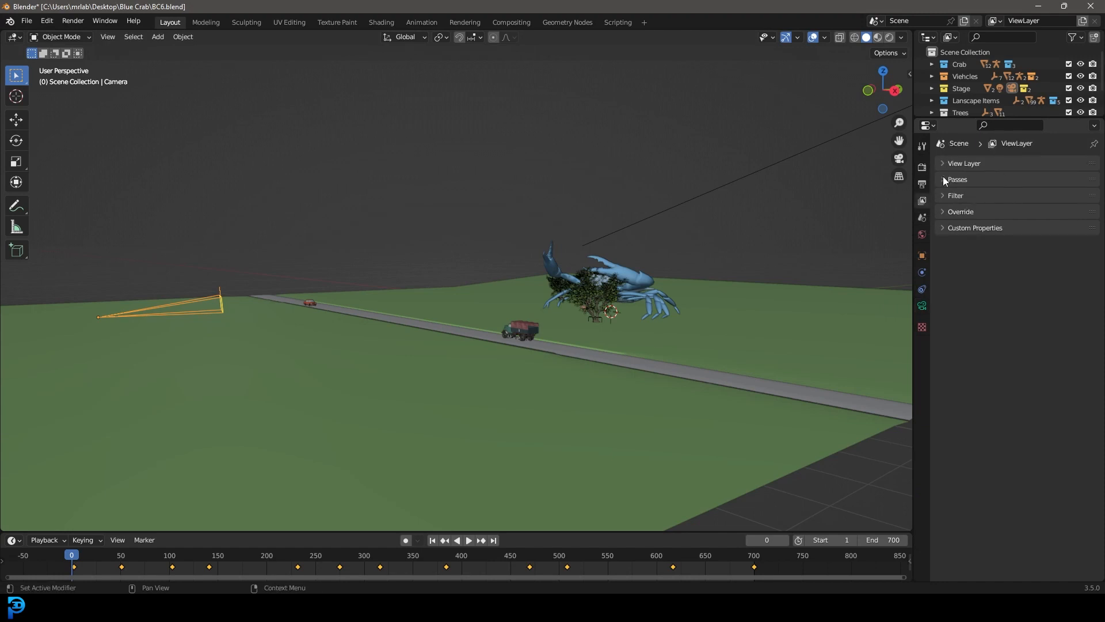
{"action": "left_click", "coordinate": [958, 179]}
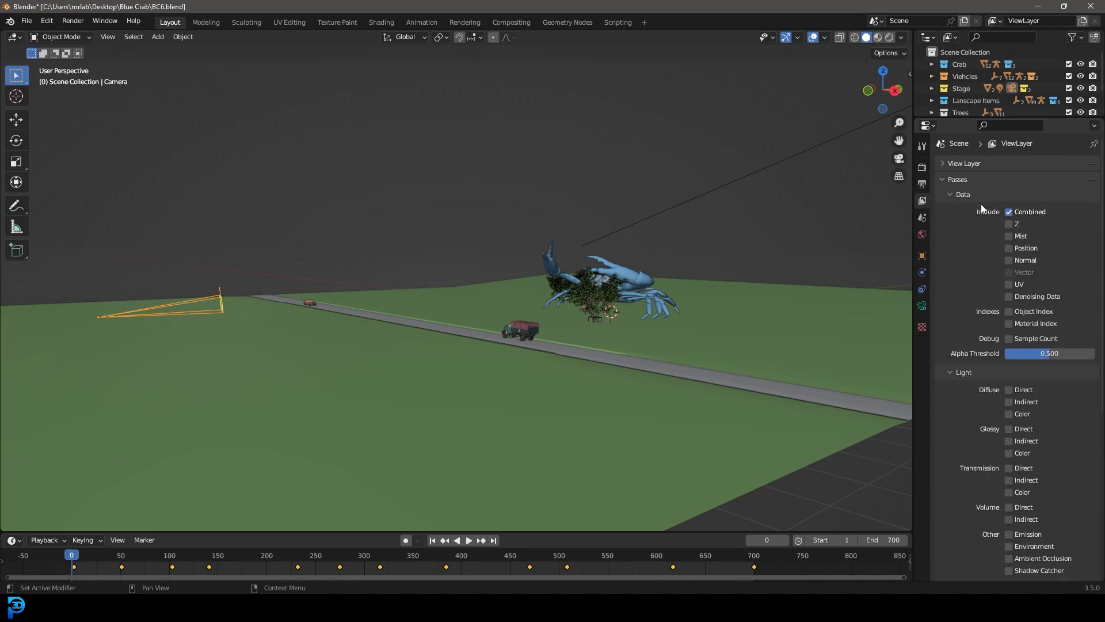
{"action": "left_click", "coordinate": [1009, 235]}
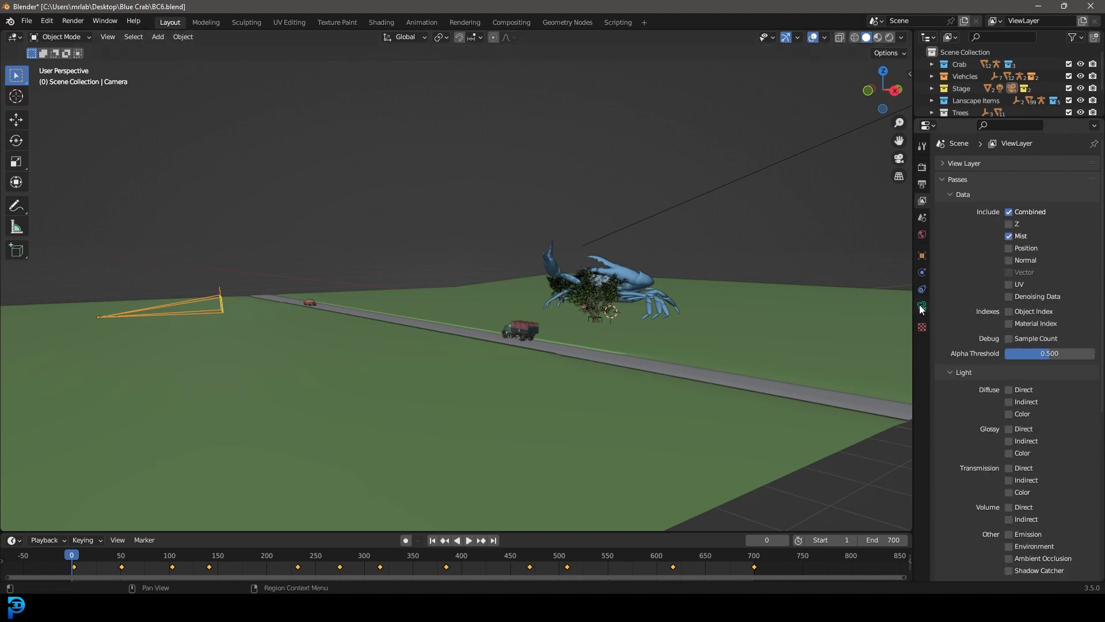
{"action": "left_click", "coordinate": [922, 288]}
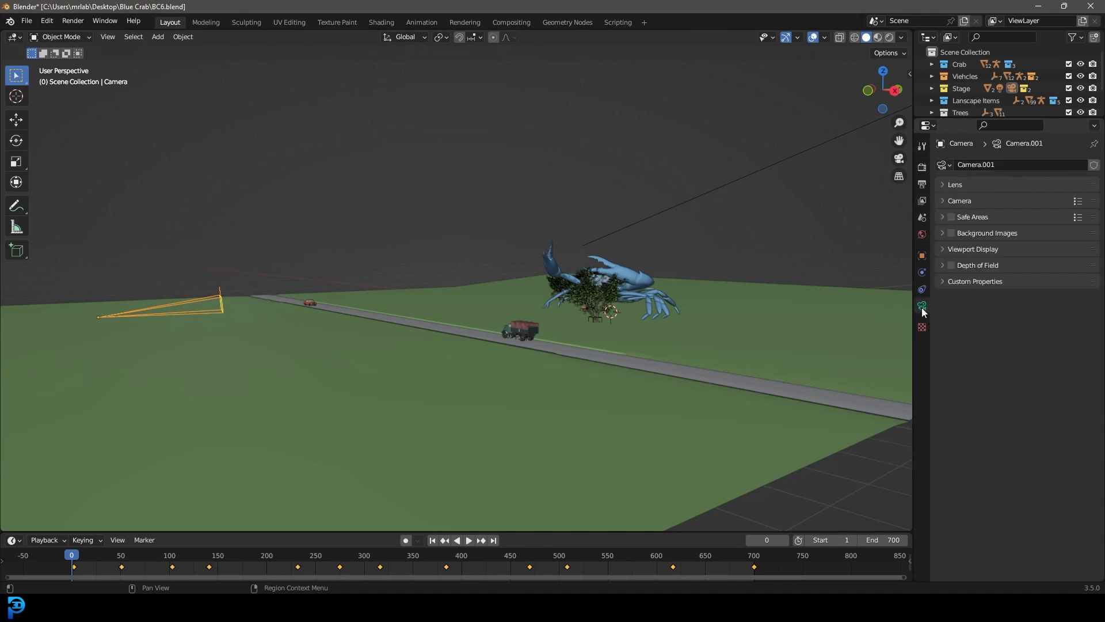
Enable Mist under the camera's Viewport Display options.
{"action": "left_click", "coordinate": [973, 249]}
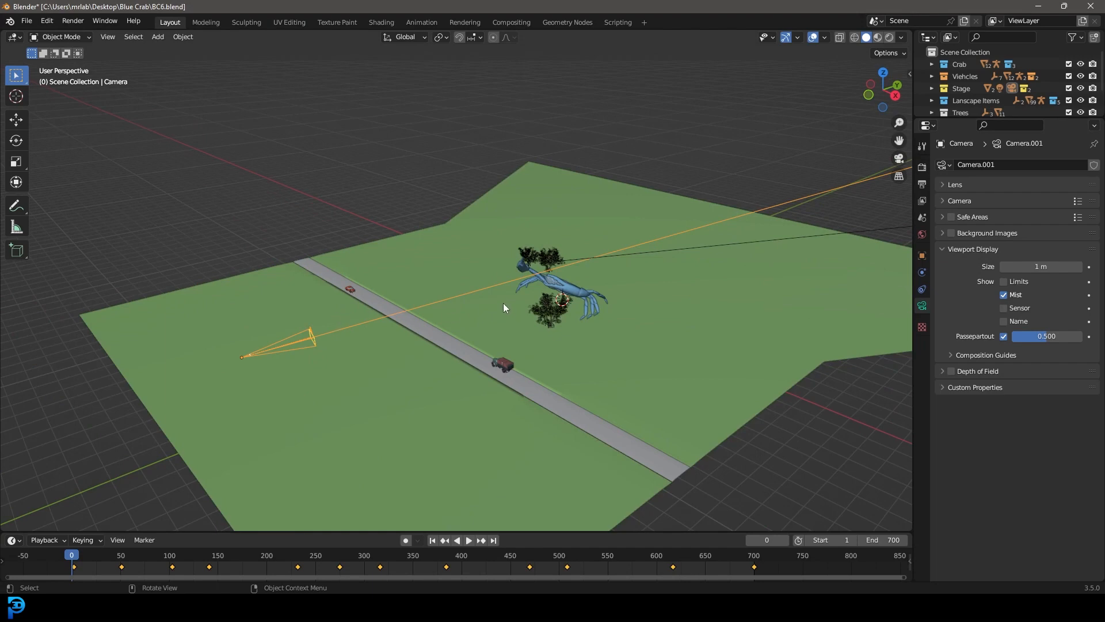
{"action": "mouse_move", "coordinate": [501, 304]}
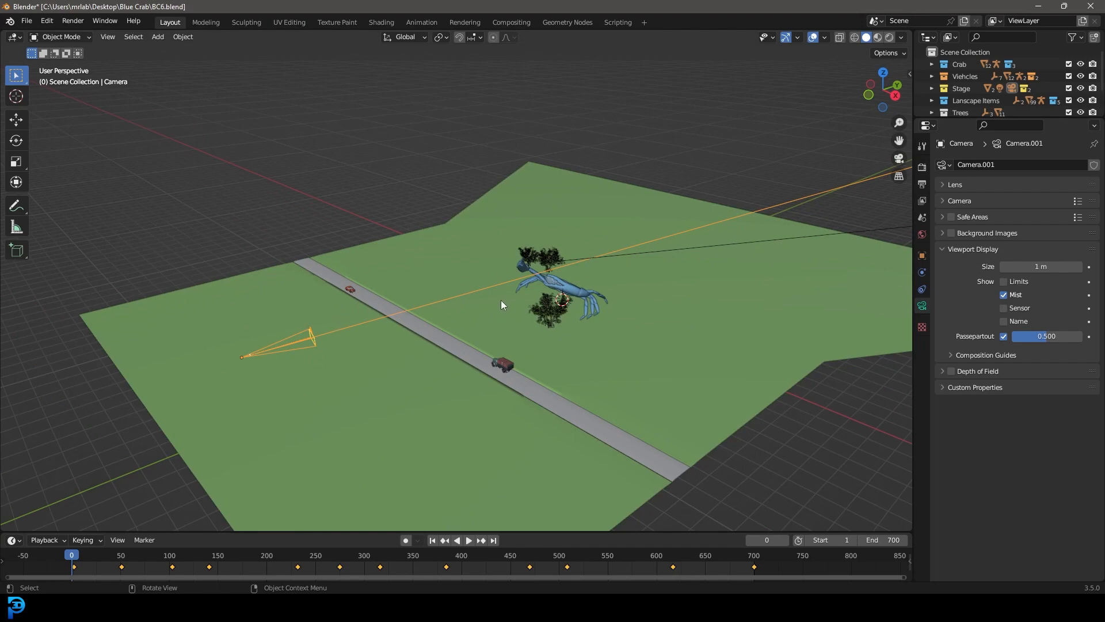
{"action": "mouse_move", "coordinate": [921, 234]}
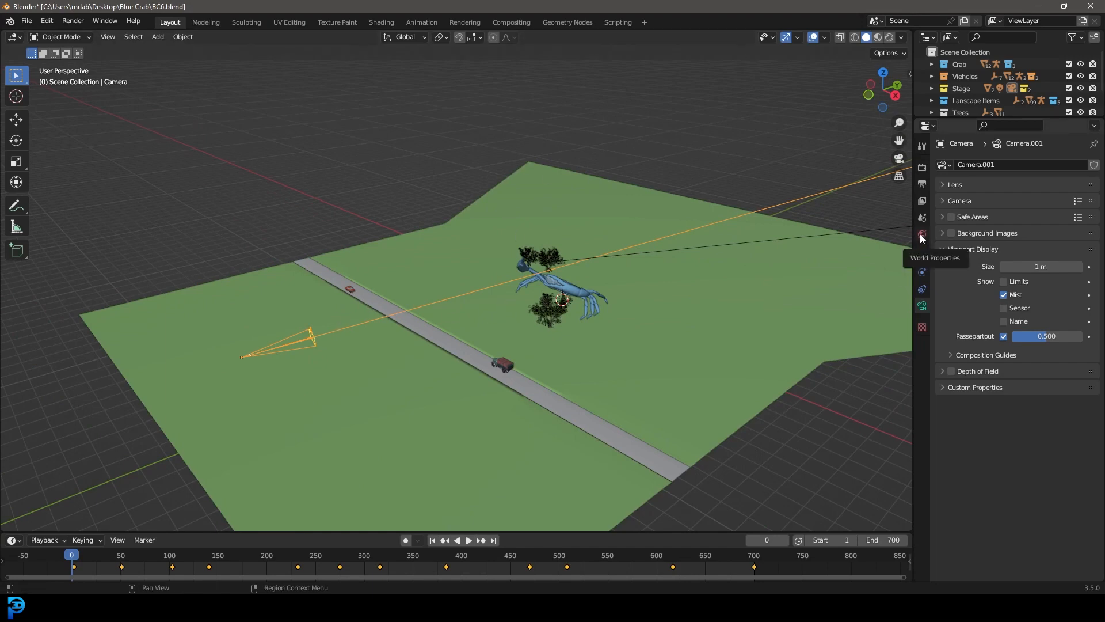
Set the world Mist Pass to start at 4.7 m with 28 m depth.
{"action": "left_click", "coordinate": [921, 234]}
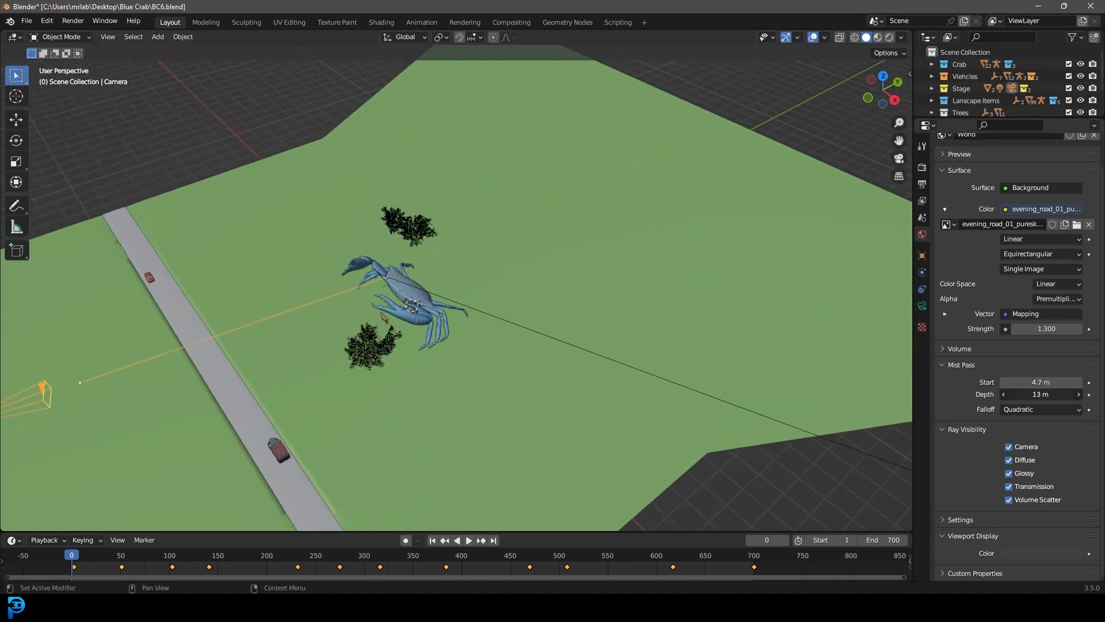
{"action": "left_click_drag", "start_coordinate": [1050, 393], "coordinate": [1040, 394]}
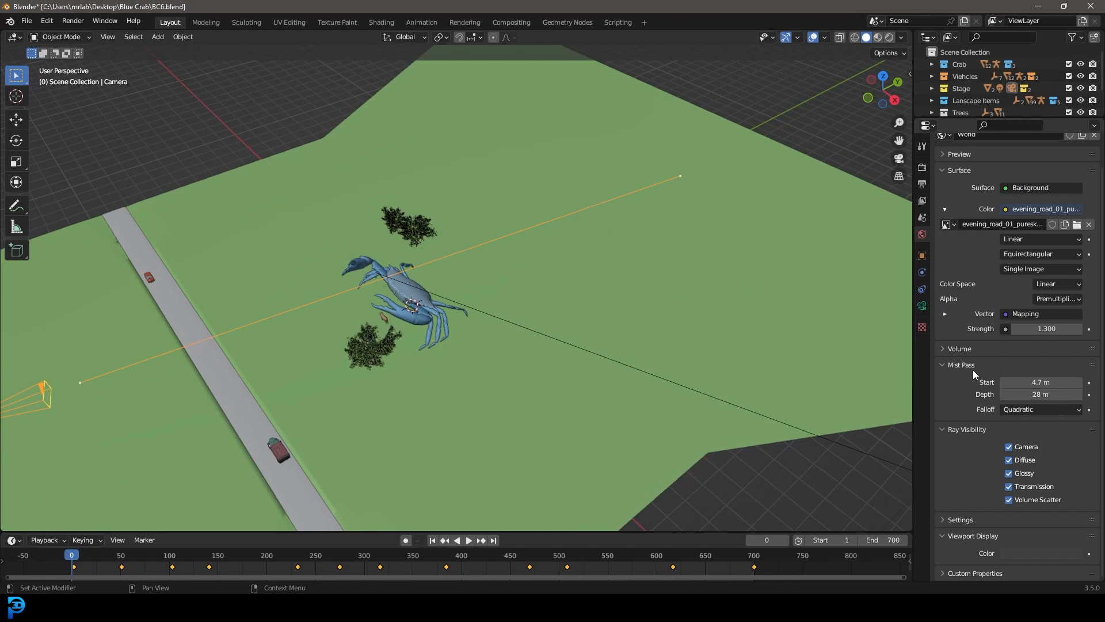
{"action": "mouse_move", "coordinate": [493, 346]}
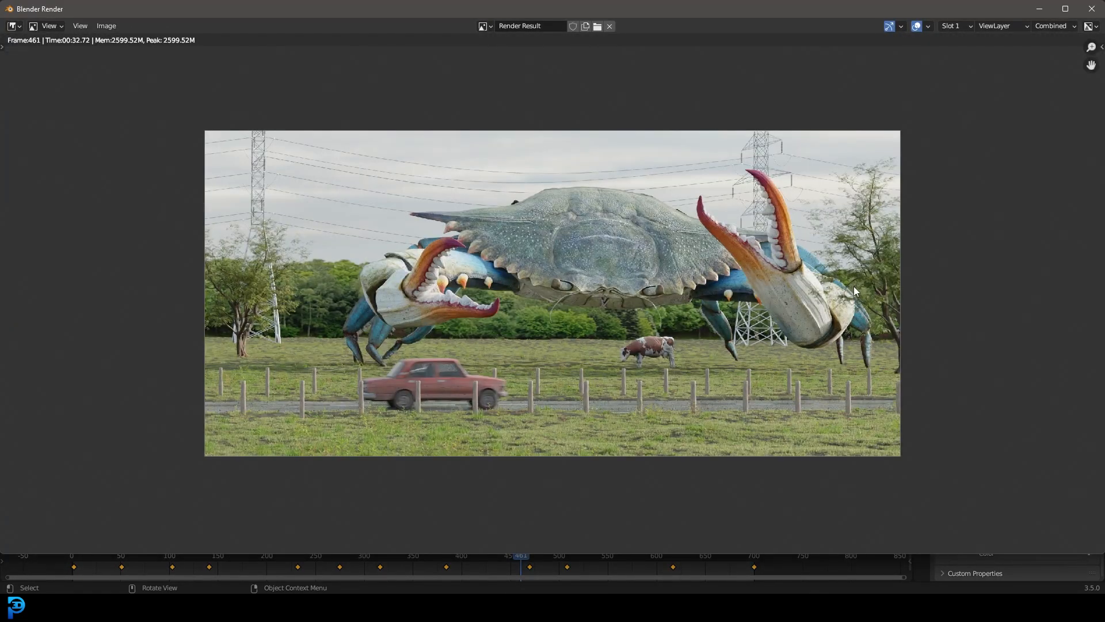
{"action": "mouse_move", "coordinate": [917, 243]}
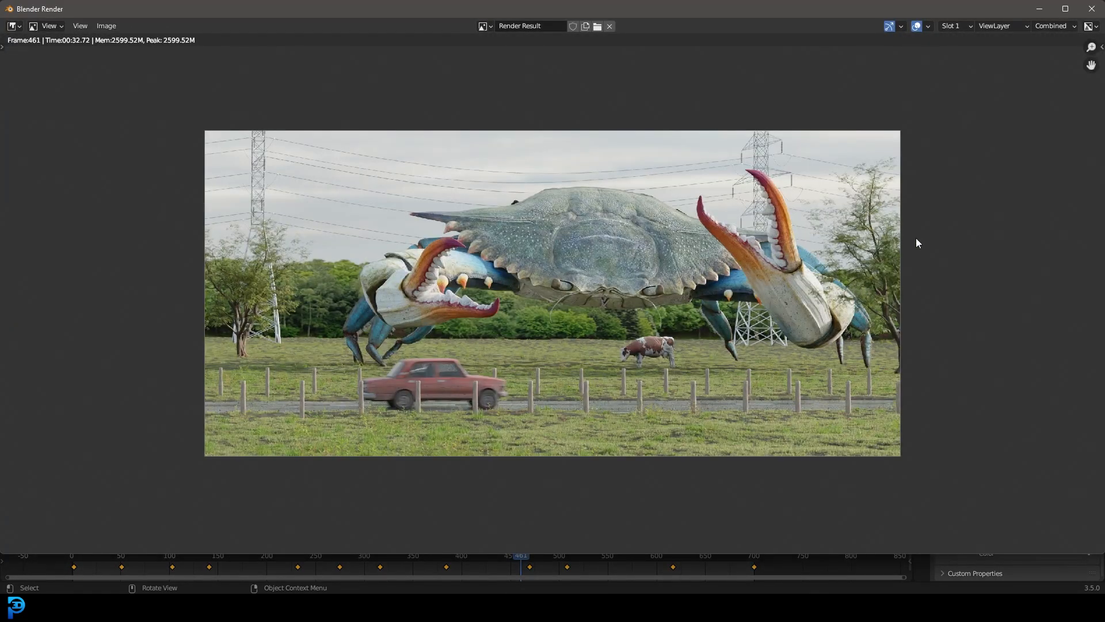
{"action": "mouse_move", "coordinate": [735, 202]}
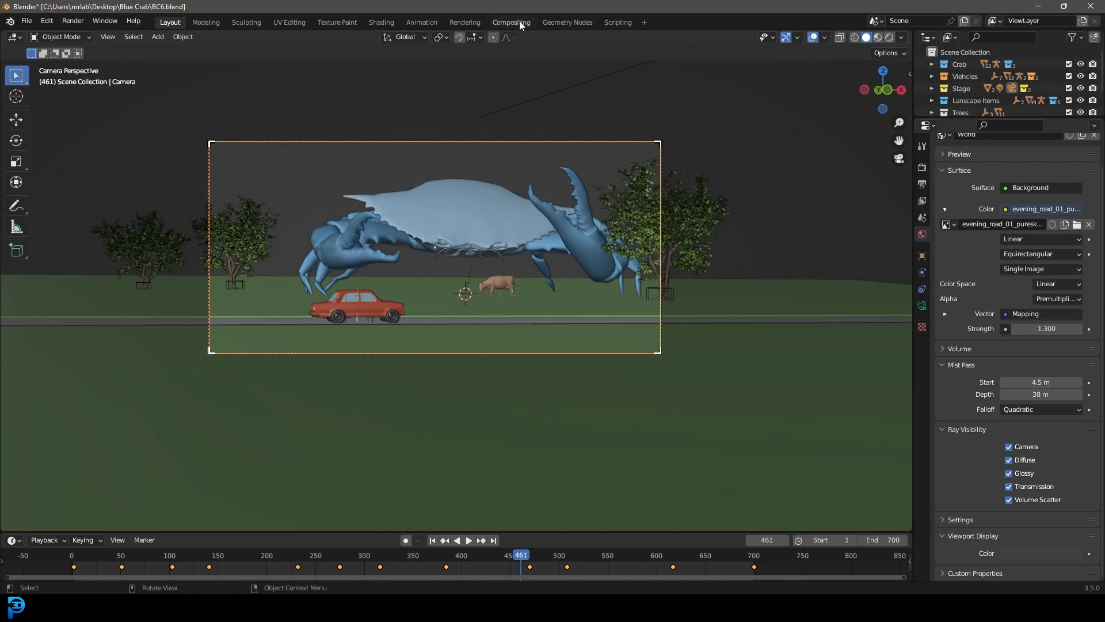
{"action": "mouse_move", "coordinate": [515, 22]}
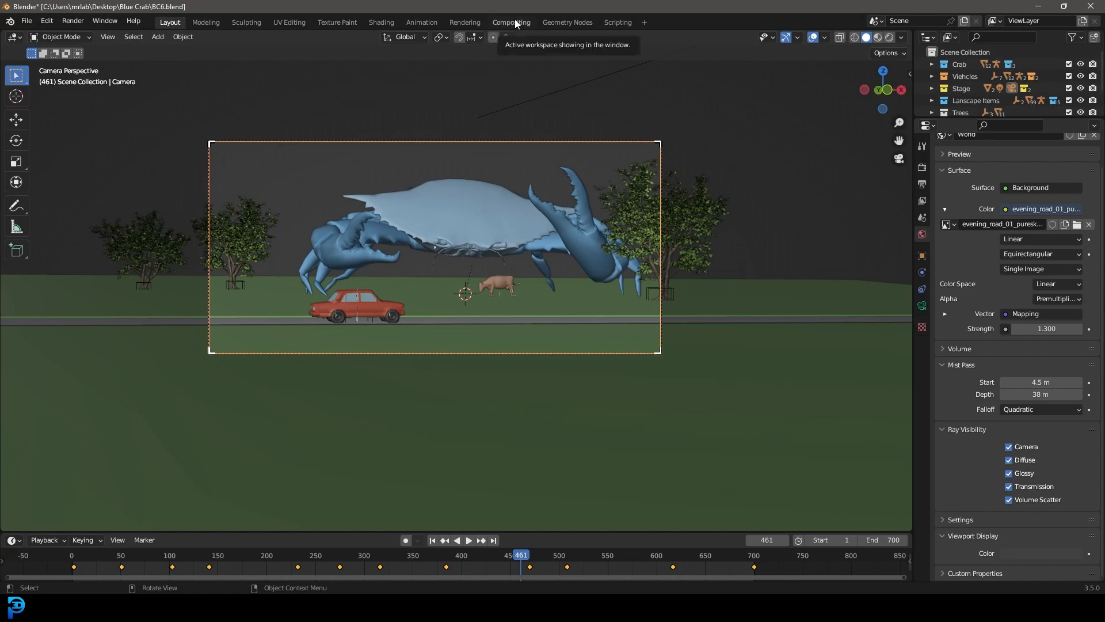
Switch to the Compositing workspace showing the Render Layers Mist output.
{"action": "left_click", "coordinate": [511, 22]}
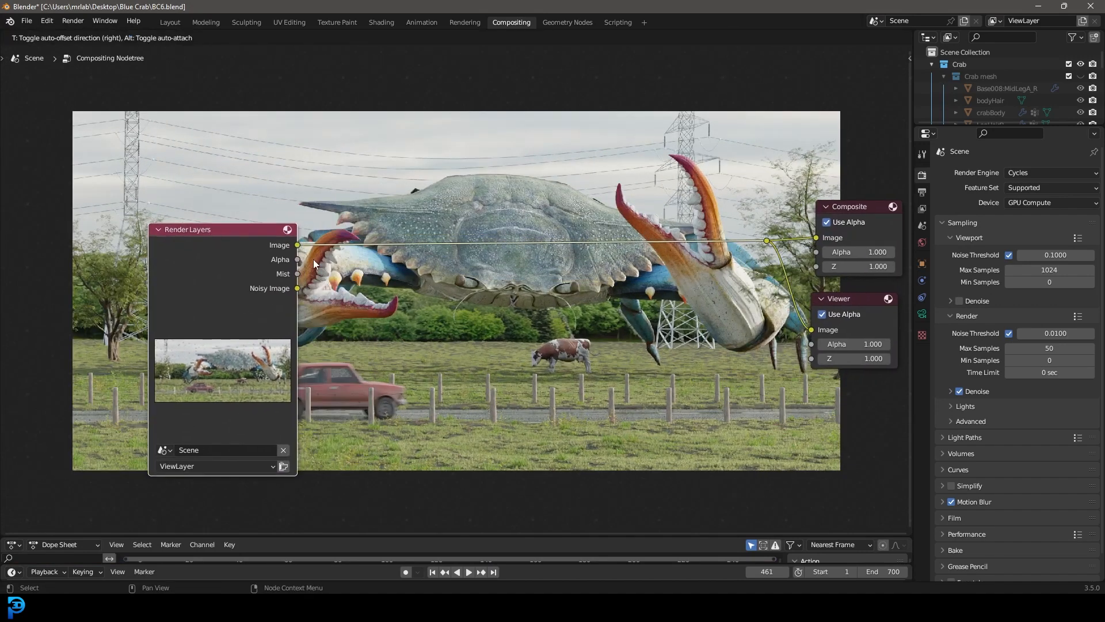
Add a Mix node blending the render with near-white, using Mist as factor.
{"action": "type", "text": "mix"}
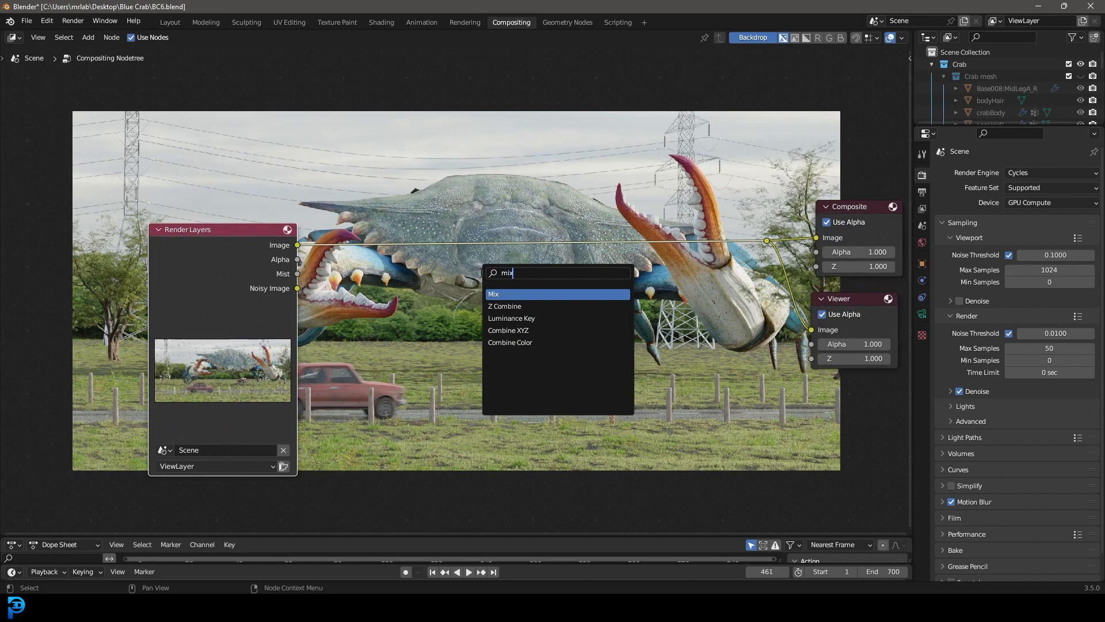
{"action": "left_click", "coordinate": [494, 295]}
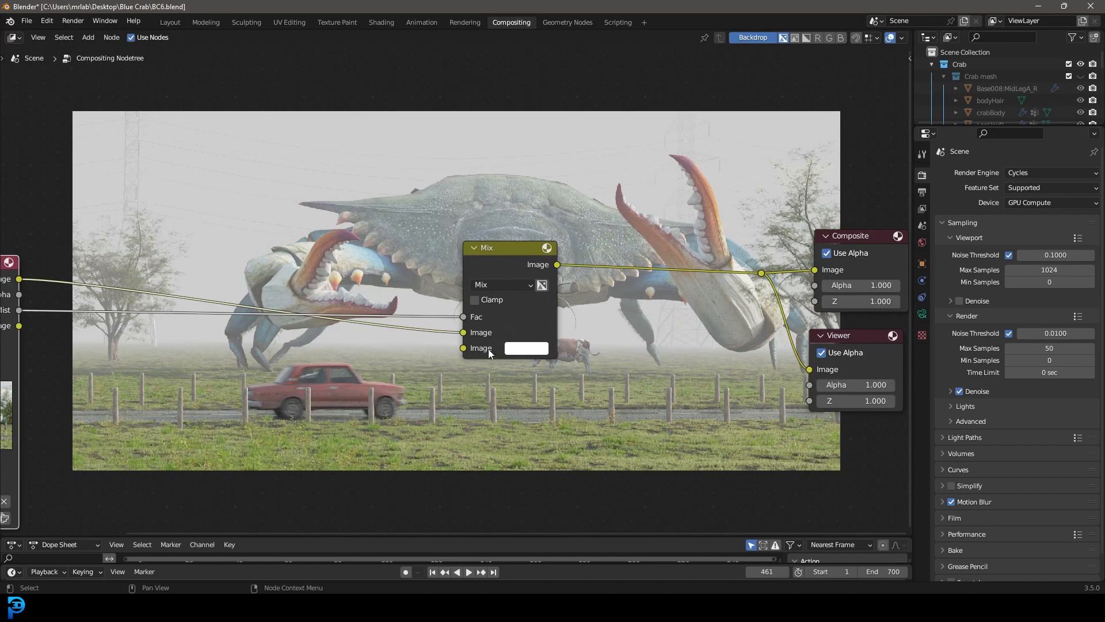
{"action": "left_click", "coordinate": [526, 348]}
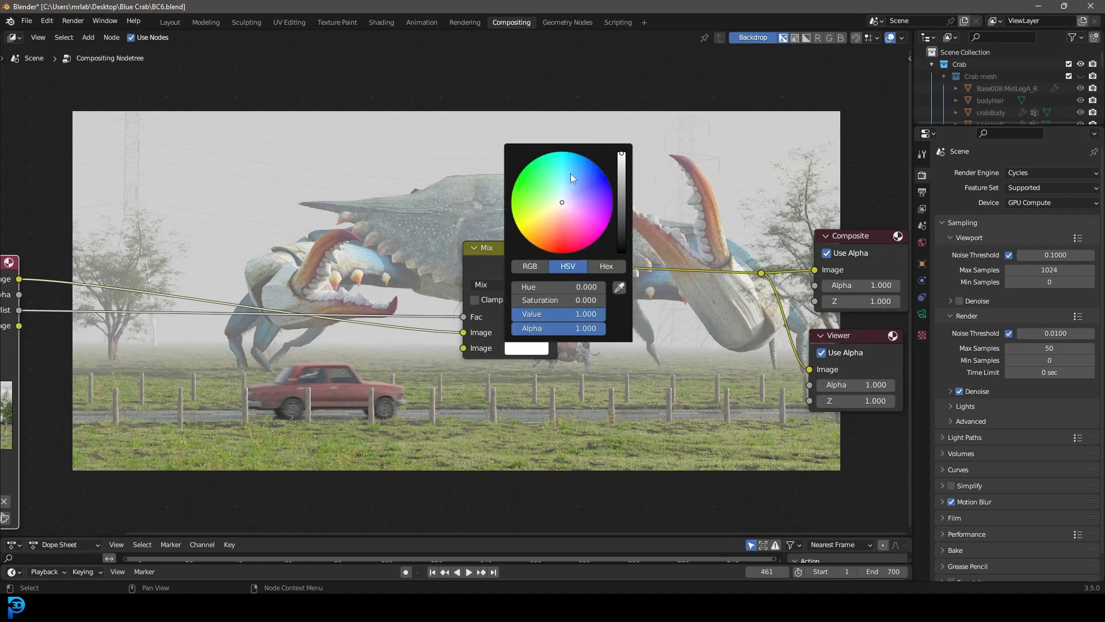
{"action": "mouse_move", "coordinate": [582, 180]}
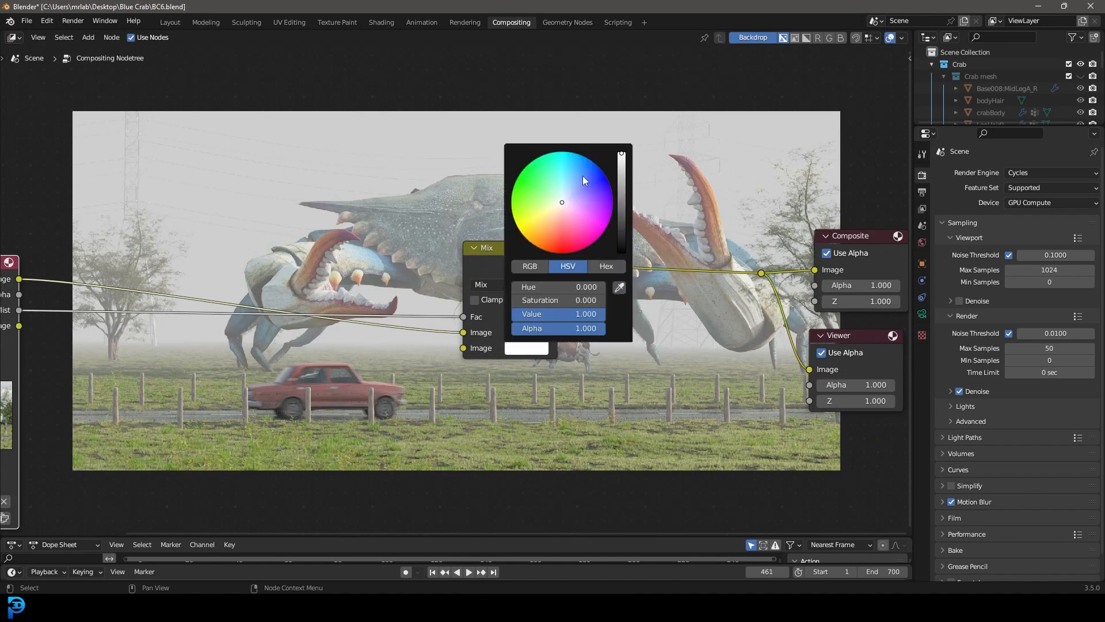
{"action": "left_click", "coordinate": [593, 190]}
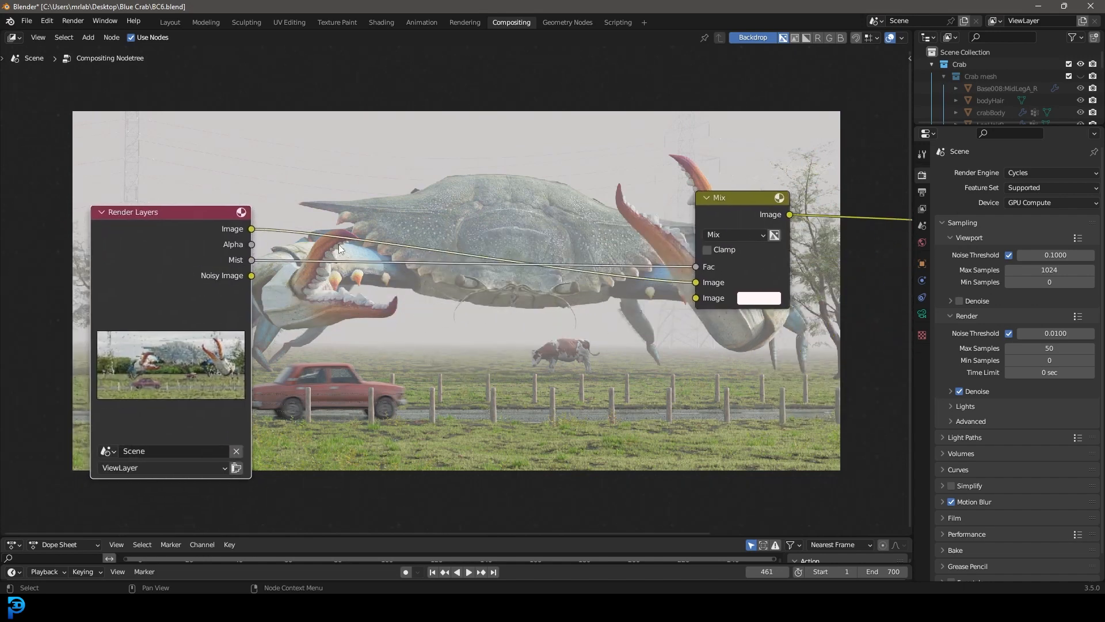
Insert a ColorRamp between Mist and Mix Fac, sliding the black stop to about 0.778.
{"action": "type", "text": "colo"}
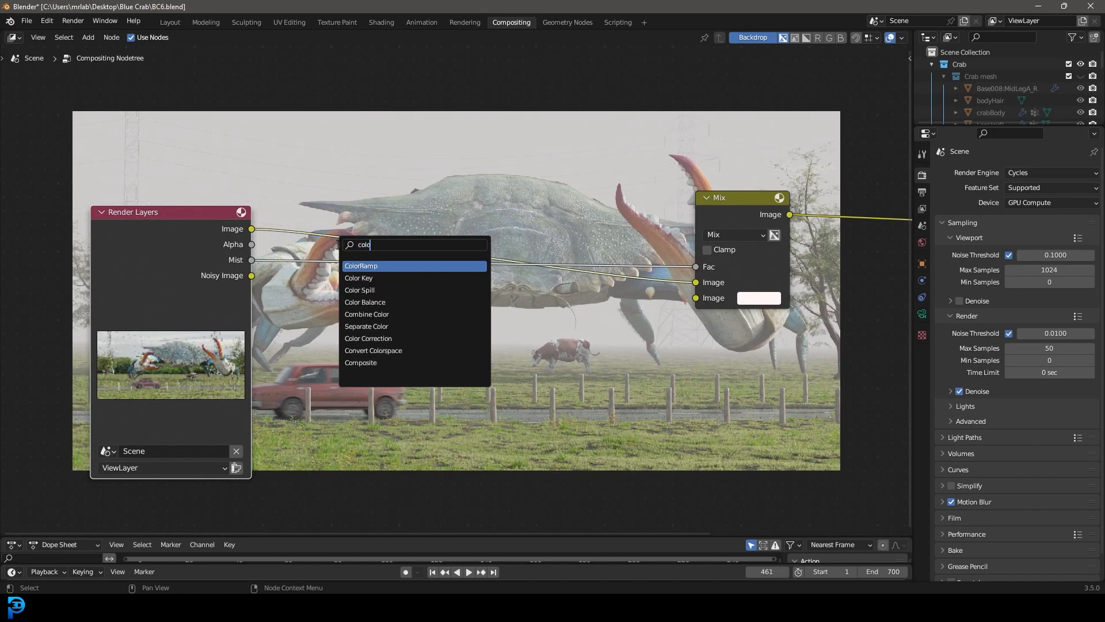
{"action": "left_click", "coordinate": [361, 266]}
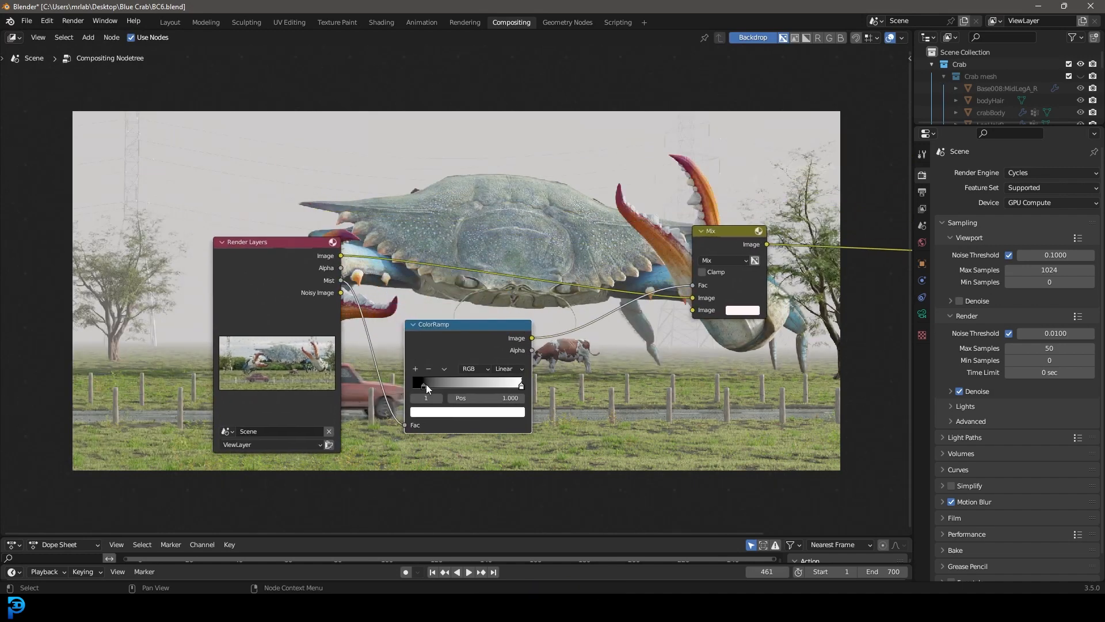
{"action": "left_click_drag", "start_coordinate": [522, 385], "coordinate": [413, 385]}
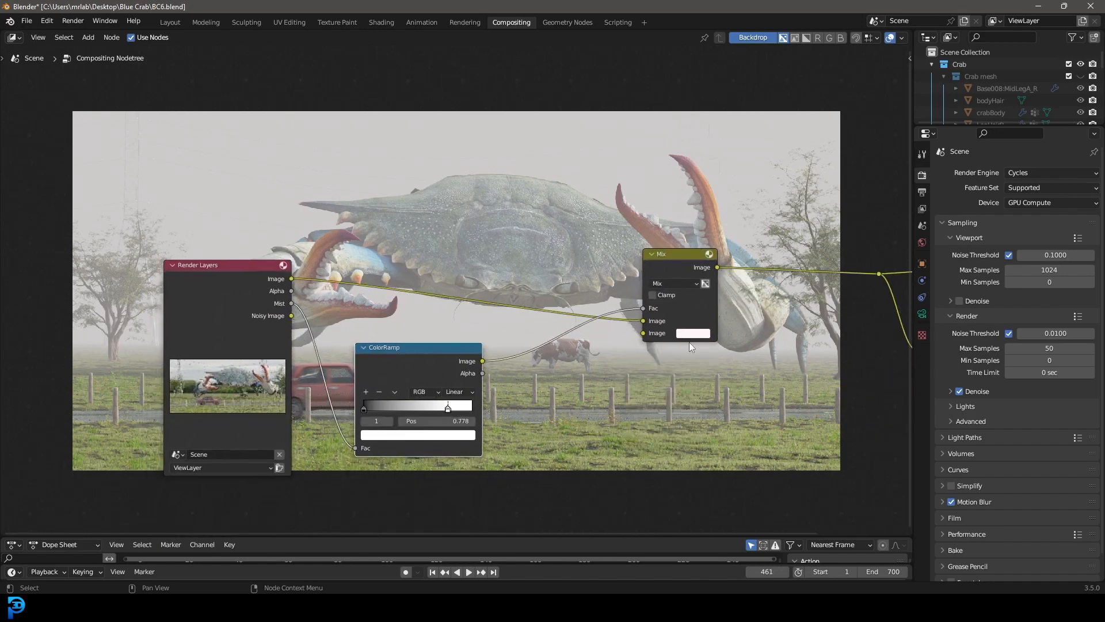
{"action": "left_click", "coordinate": [417, 434]}
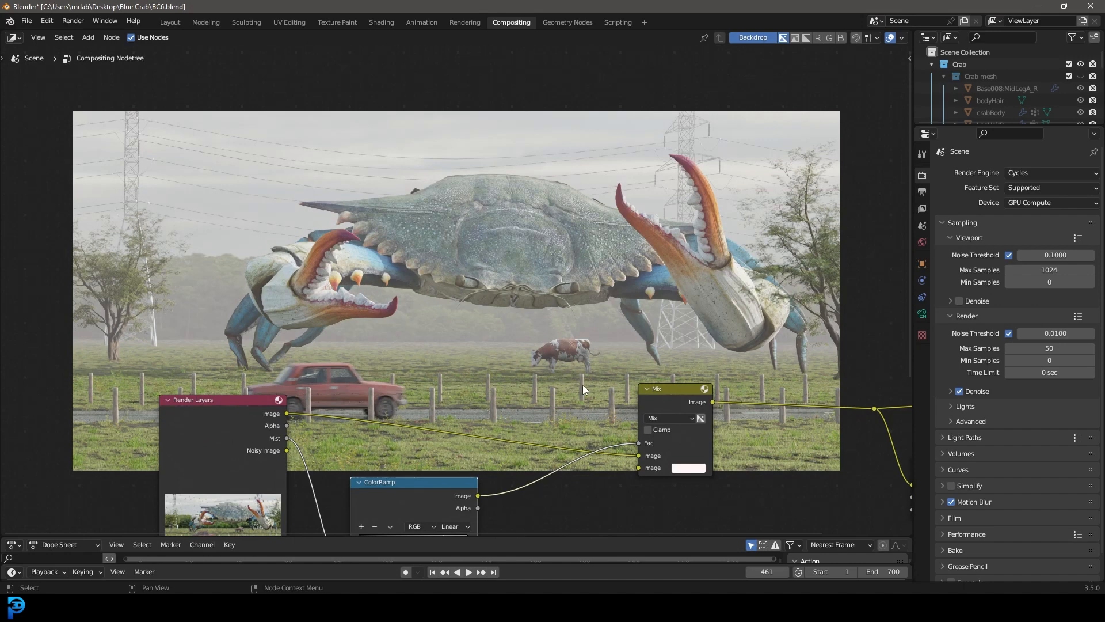
View the misty composited crab render in the Rendering workspace.
{"action": "left_click", "coordinate": [465, 22]}
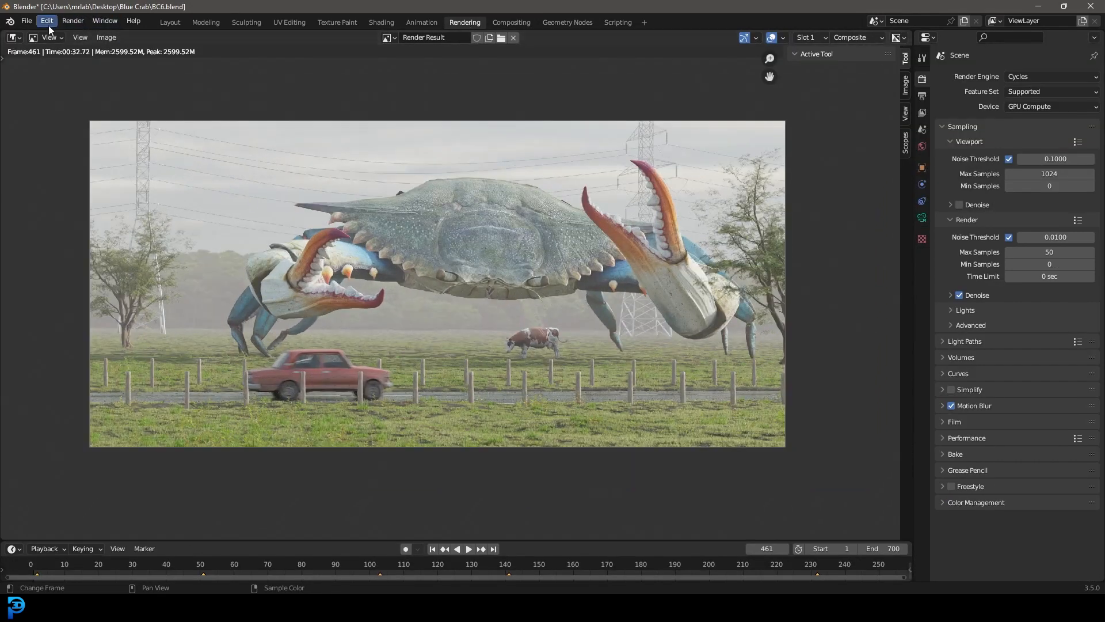
{"action": "left_click", "coordinate": [72, 21]}
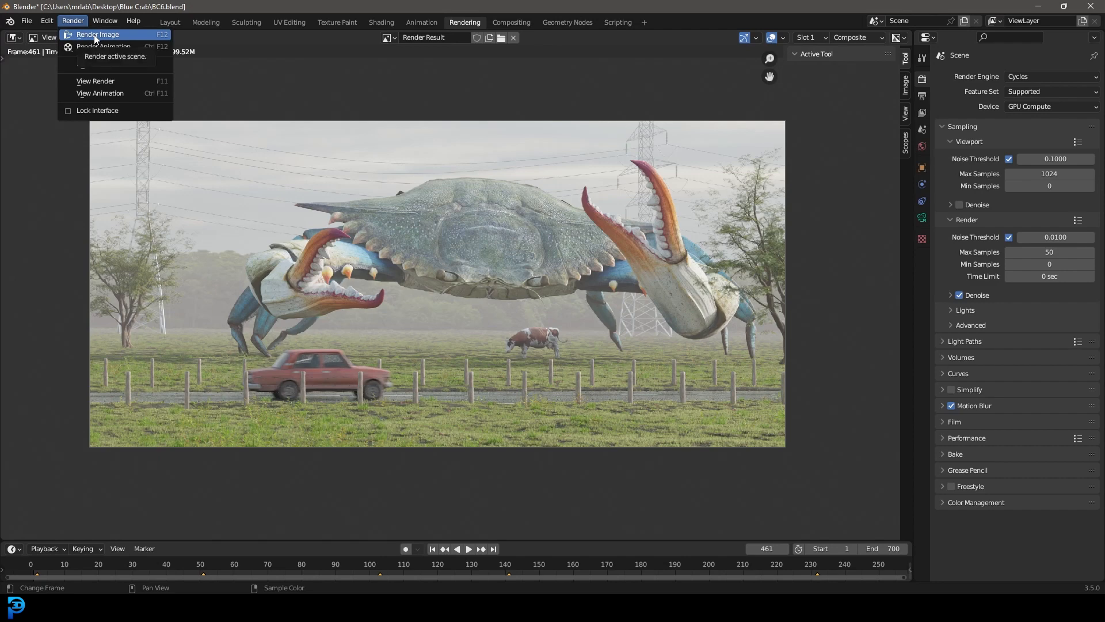
{"action": "left_click", "coordinate": [98, 34]}
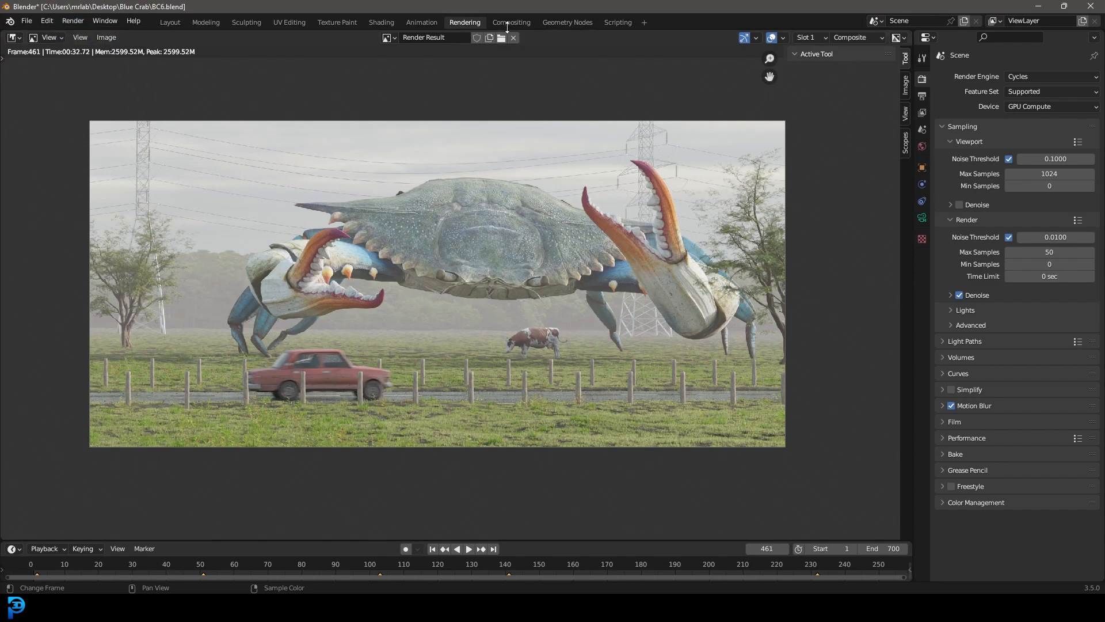
{"action": "mouse_move", "coordinate": [657, 277]}
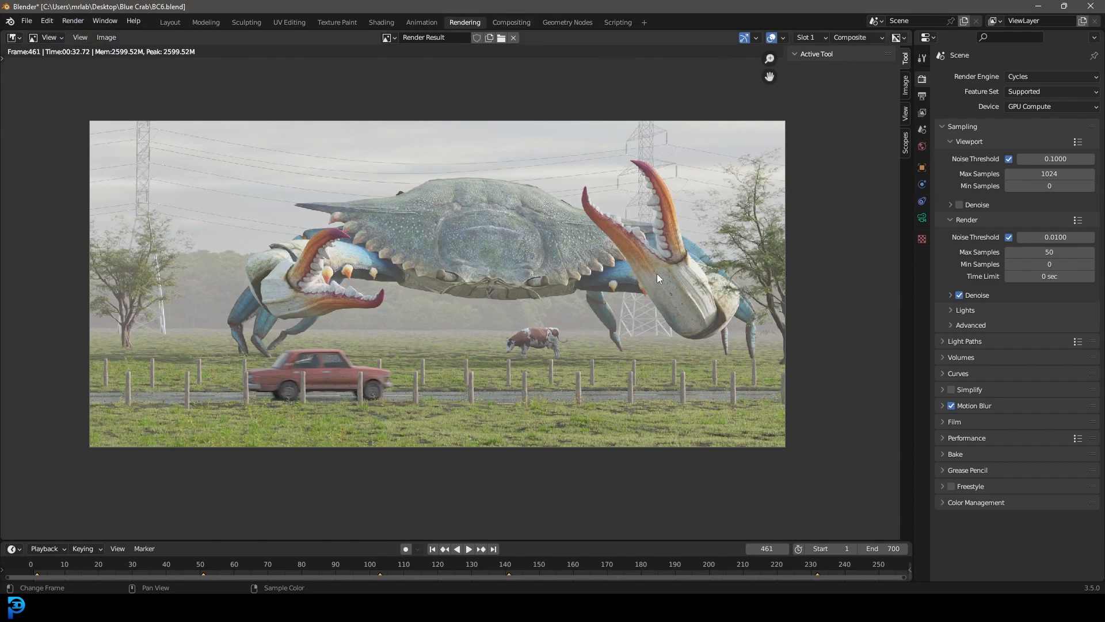